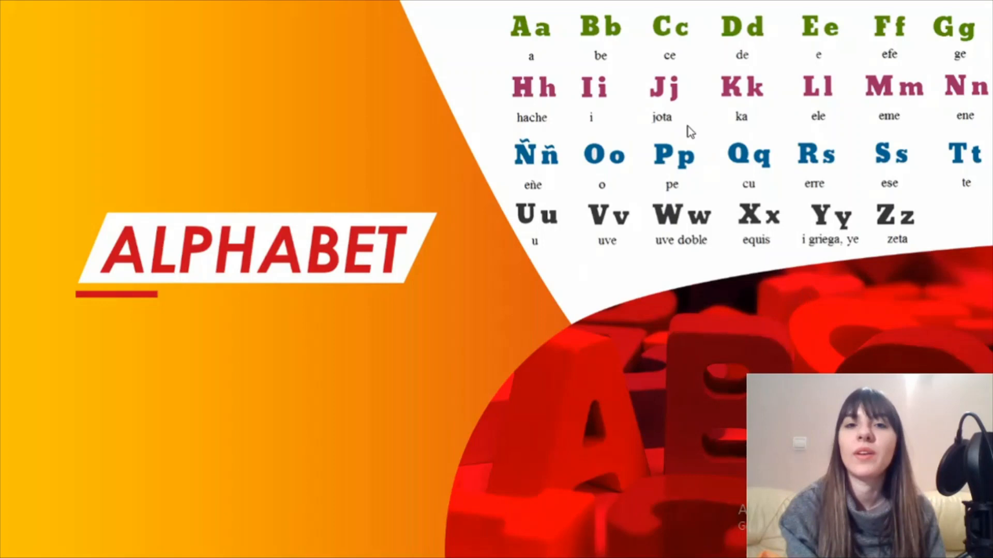
pyautogui.moveTo(617, 19)
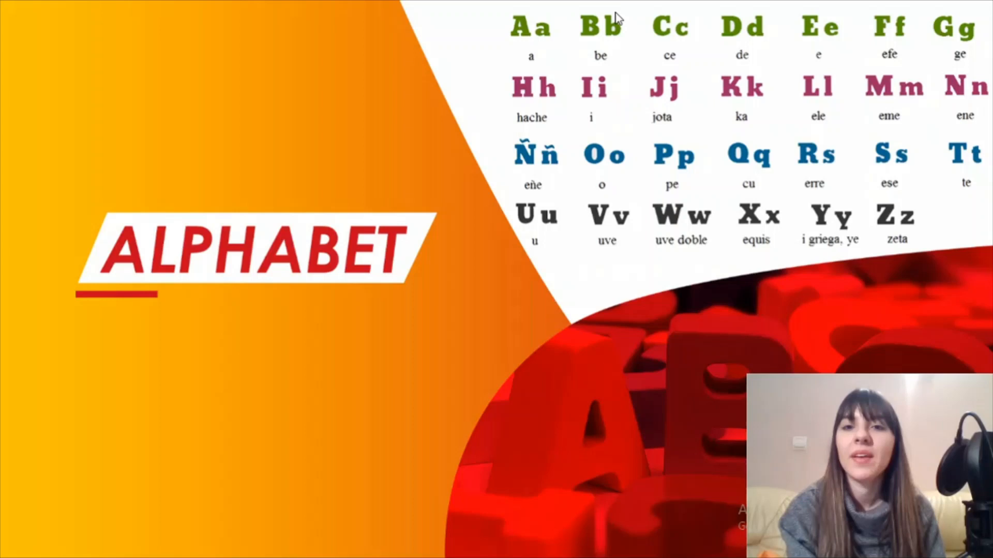
pyautogui.moveTo(943, 51)
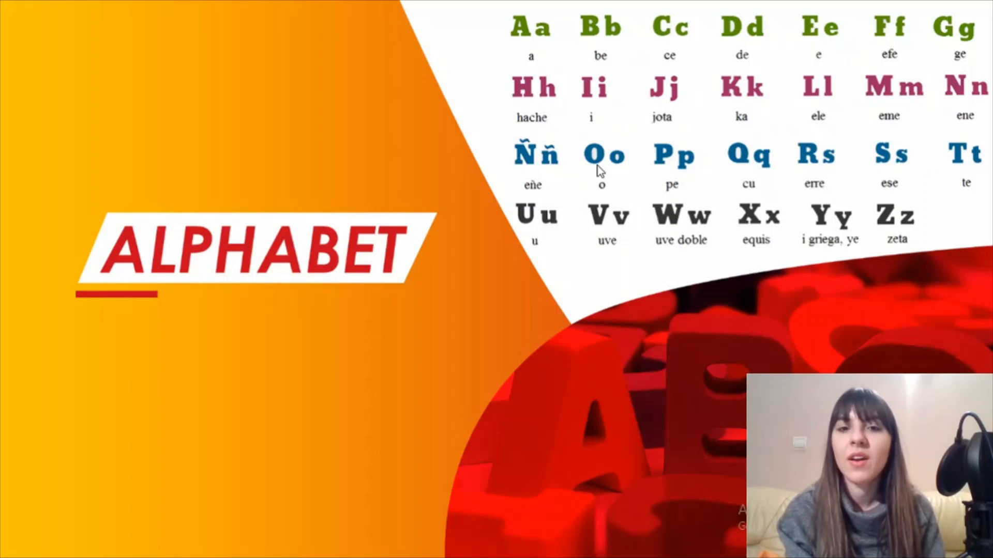
pyautogui.moveTo(898, 165)
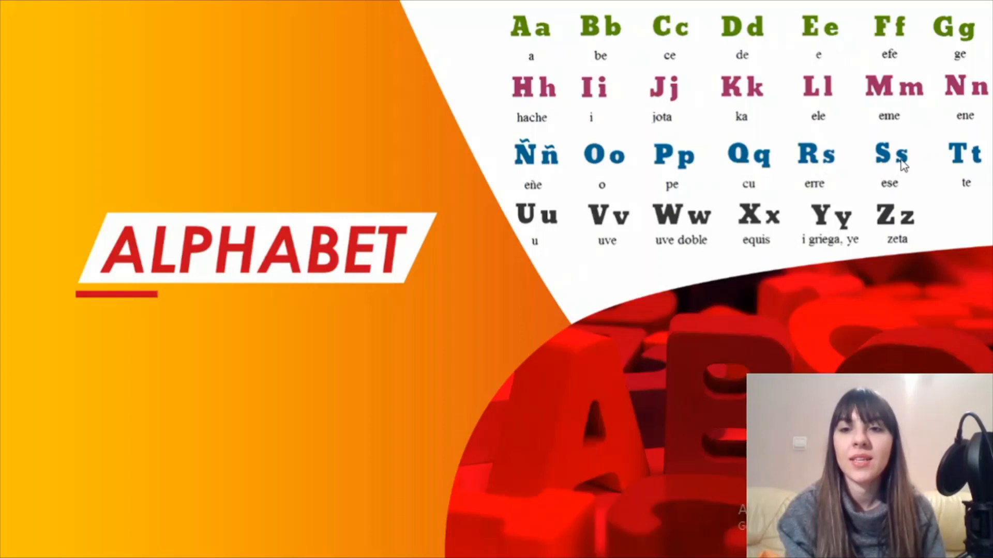
pyautogui.moveTo(668, 226)
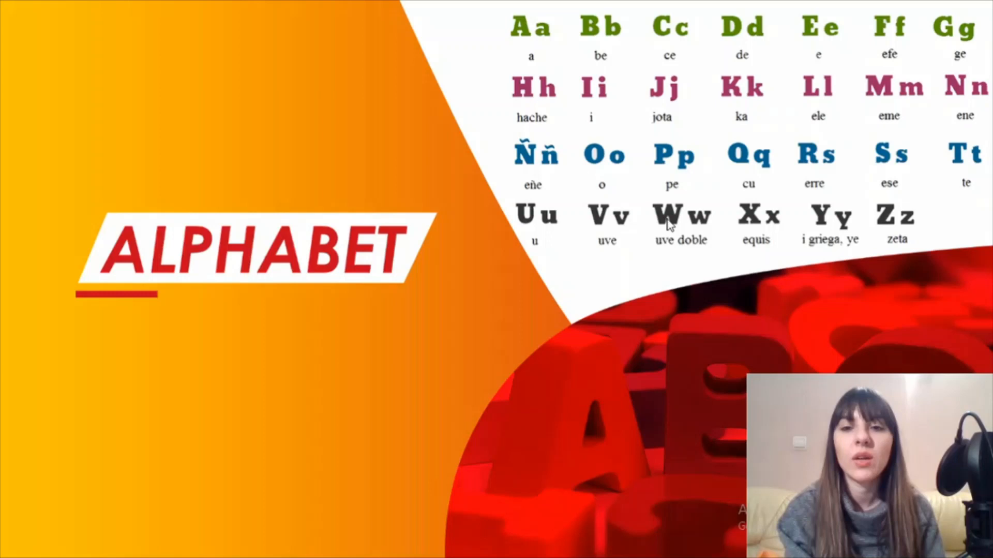
pyautogui.moveTo(867, 227)
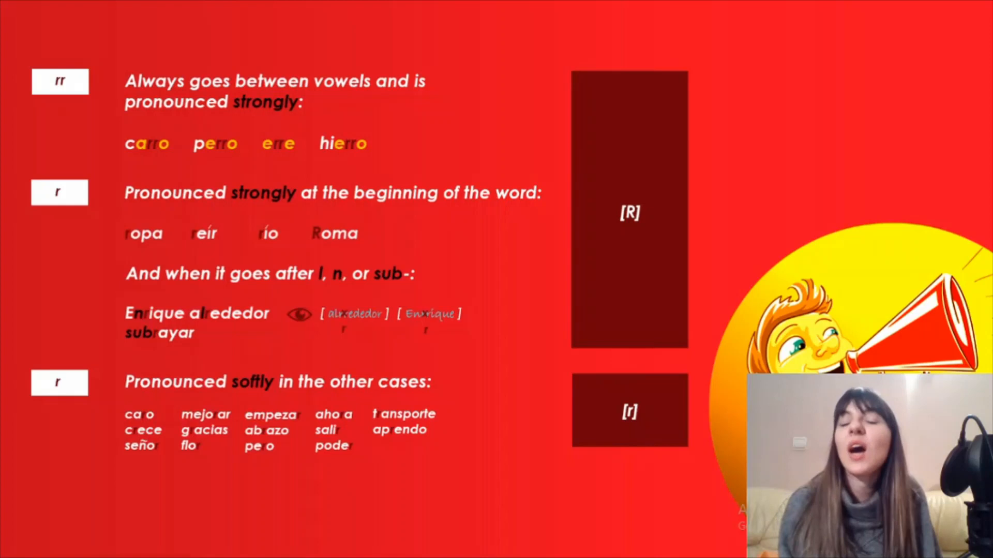
pyautogui.moveTo(60, 73)
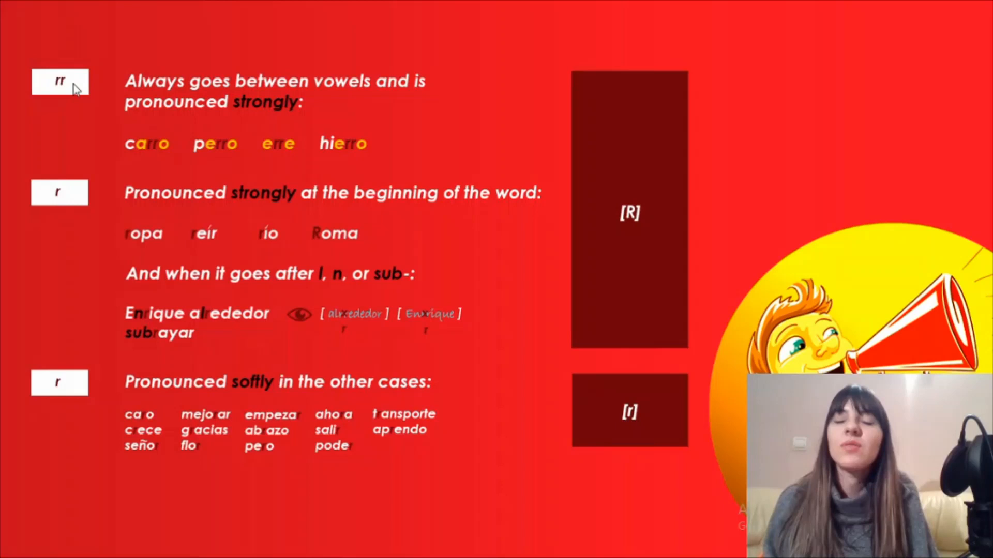
pyautogui.moveTo(361, 101)
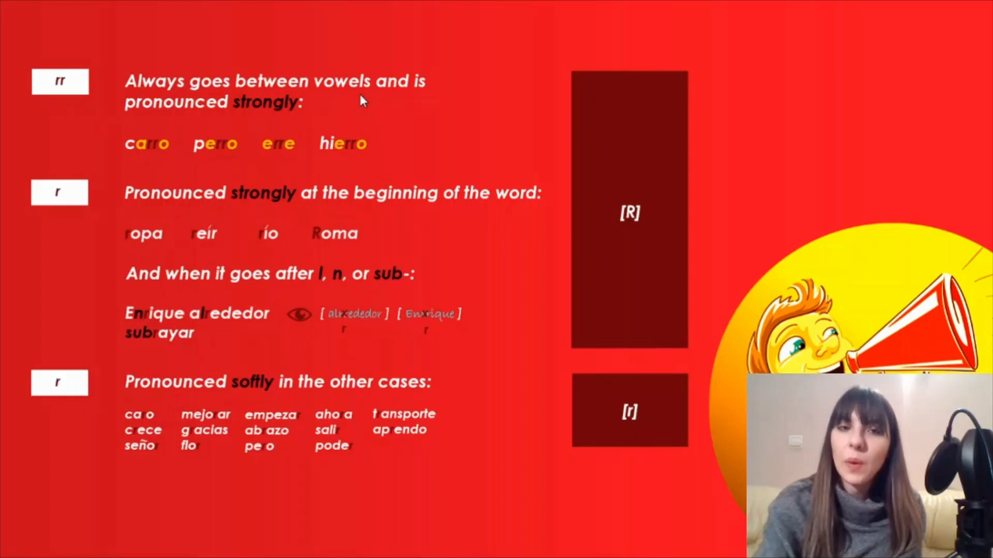
pyautogui.moveTo(173, 164)
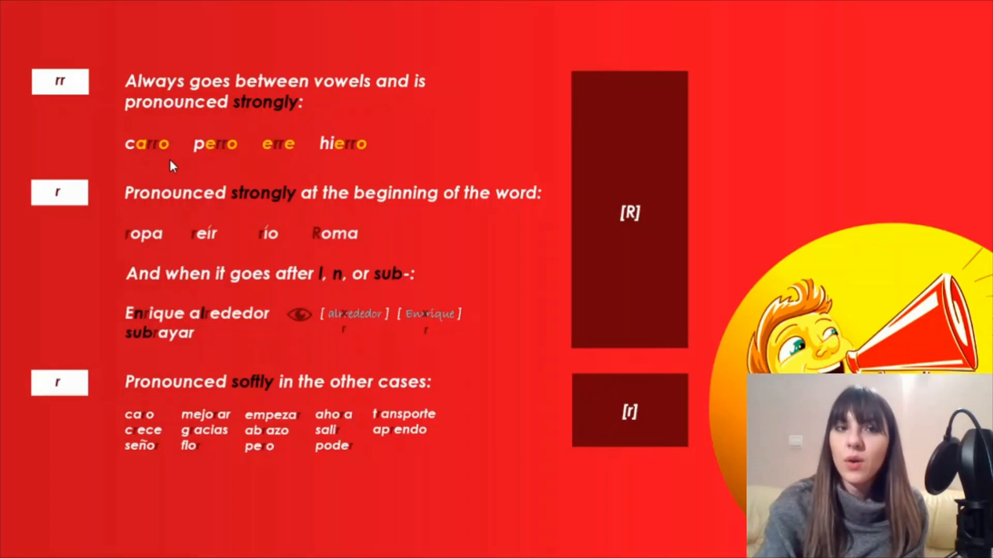
pyautogui.moveTo(95, 157)
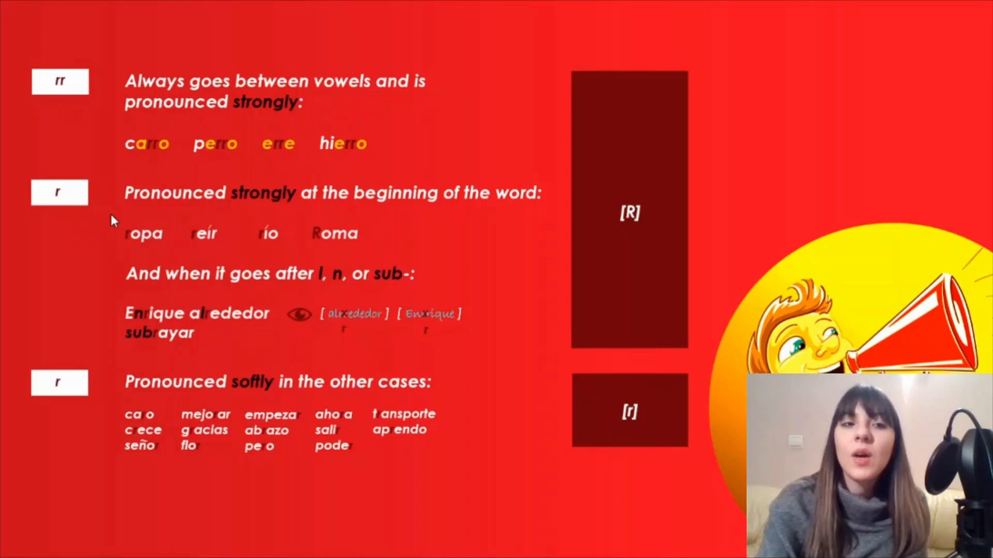
pyautogui.moveTo(123, 254)
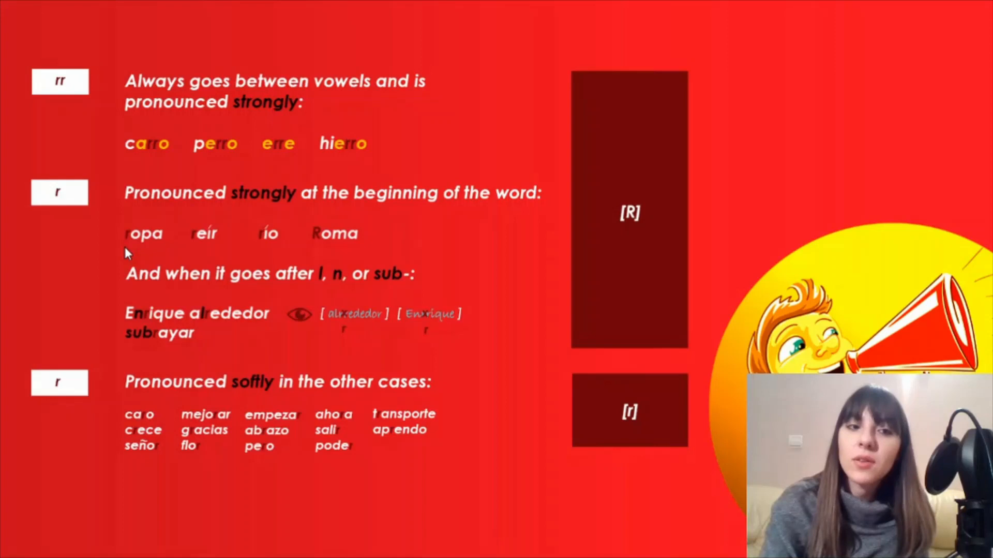
pyautogui.moveTo(140, 250)
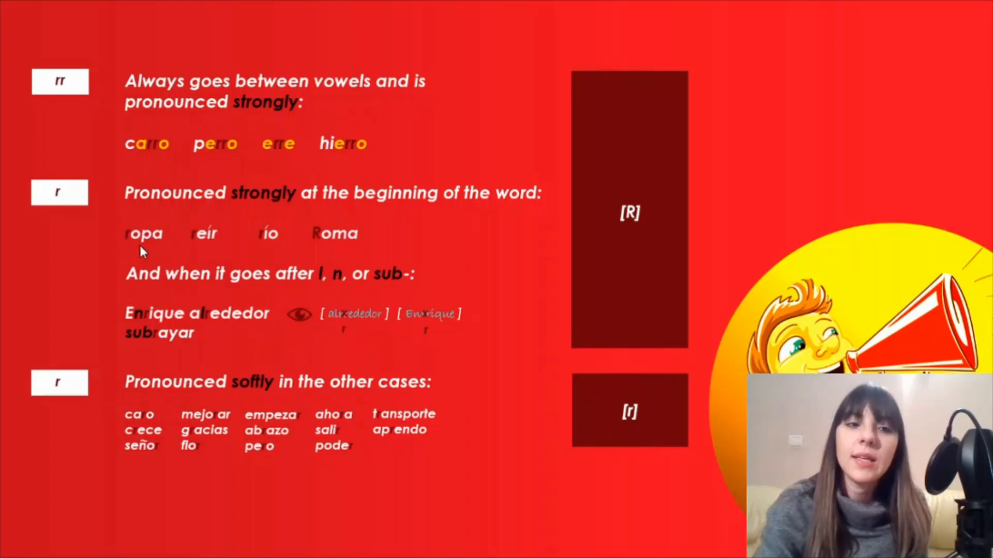
pyautogui.moveTo(288, 255)
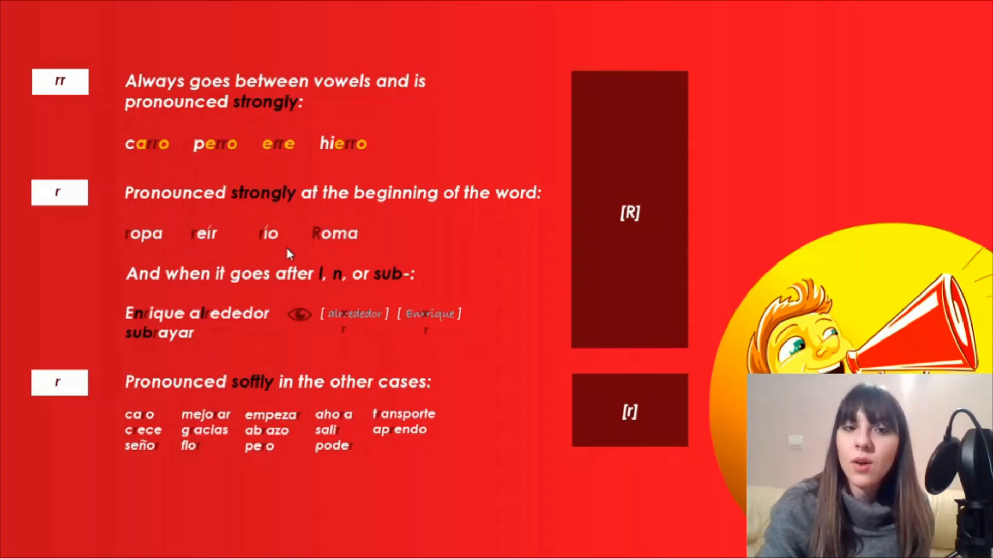
pyautogui.moveTo(213, 250)
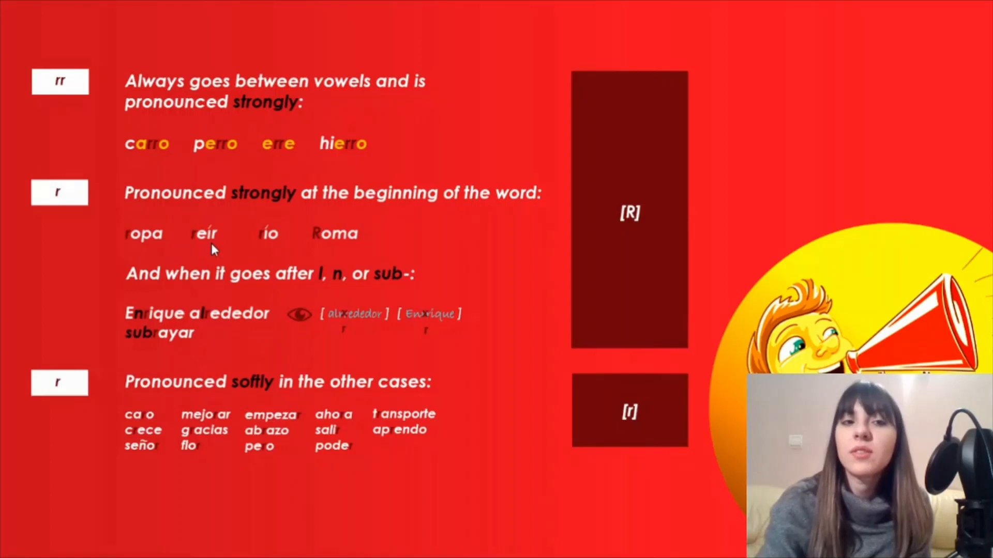
pyautogui.moveTo(221, 242)
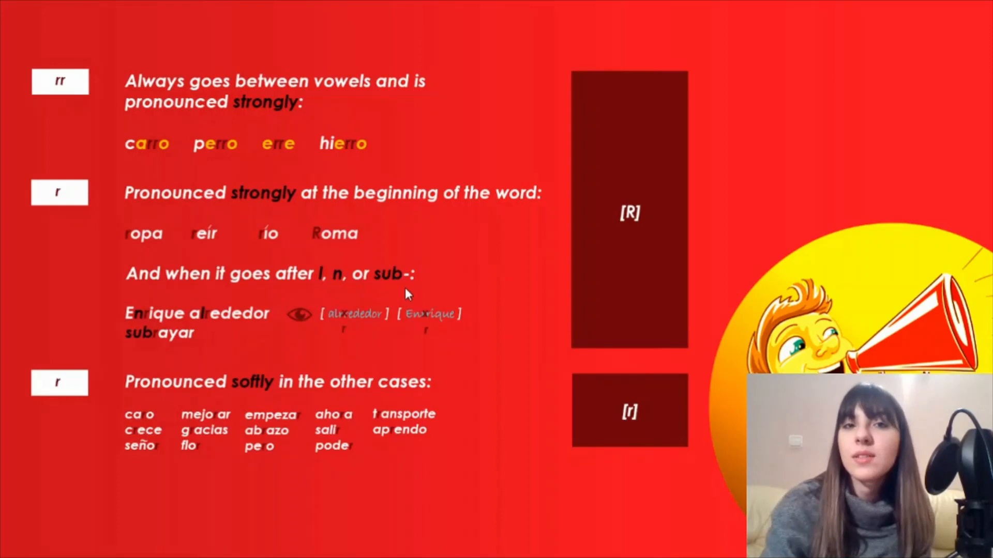
pyautogui.moveTo(244, 334)
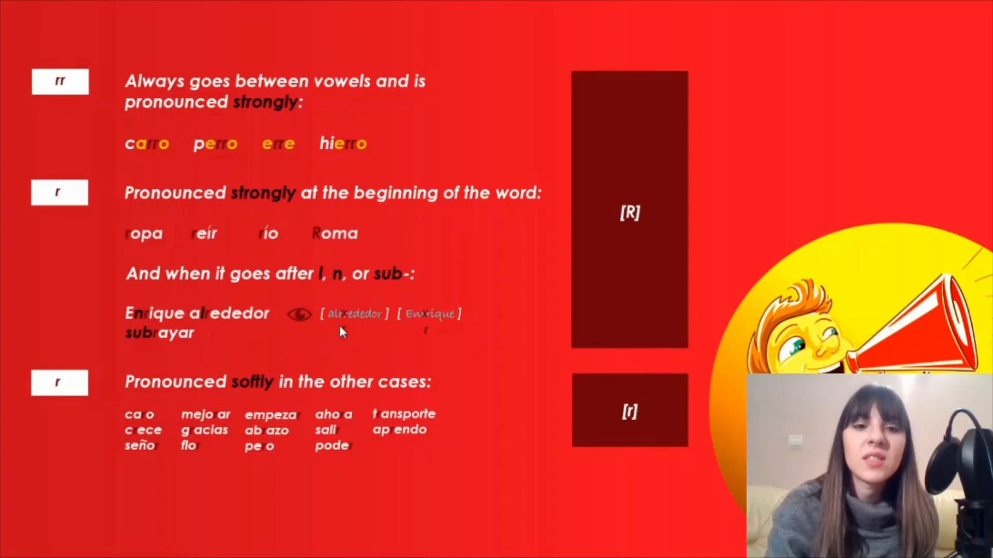
pyautogui.moveTo(263, 348)
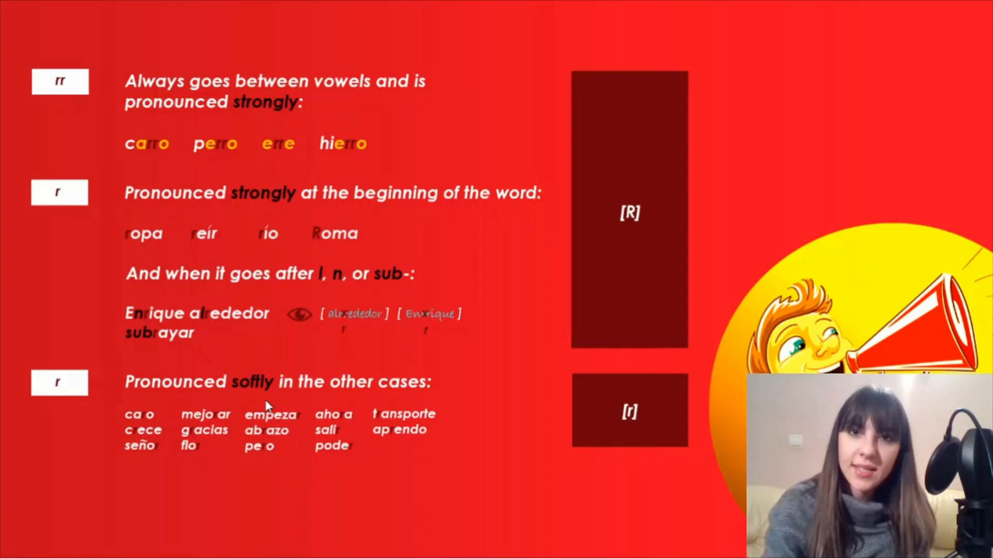
pyautogui.moveTo(167, 453)
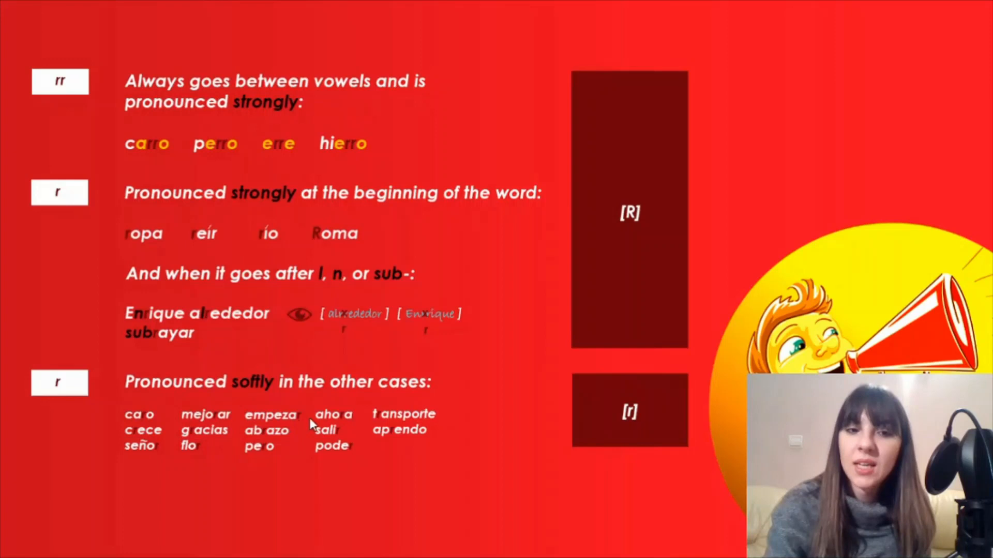
pyautogui.moveTo(370, 453)
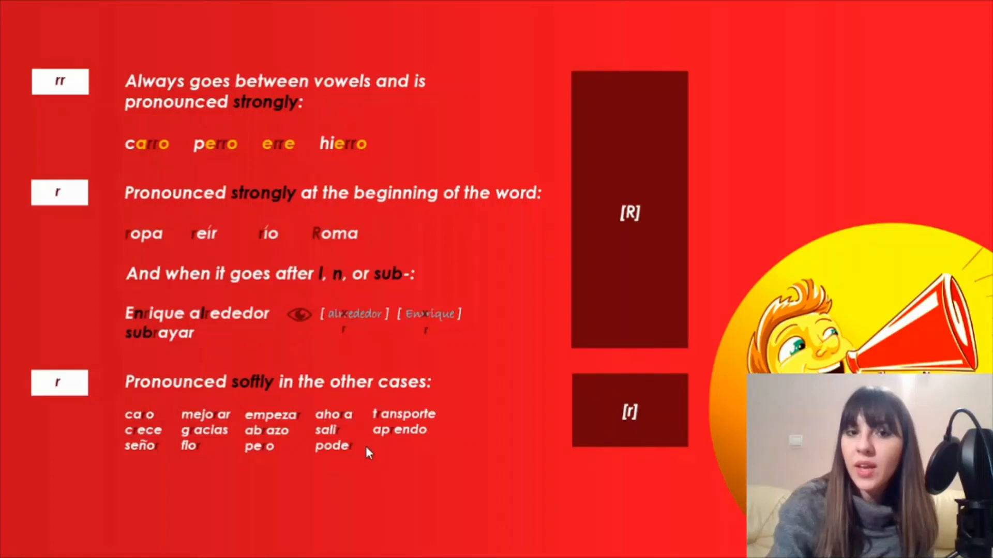
pyautogui.moveTo(442, 451)
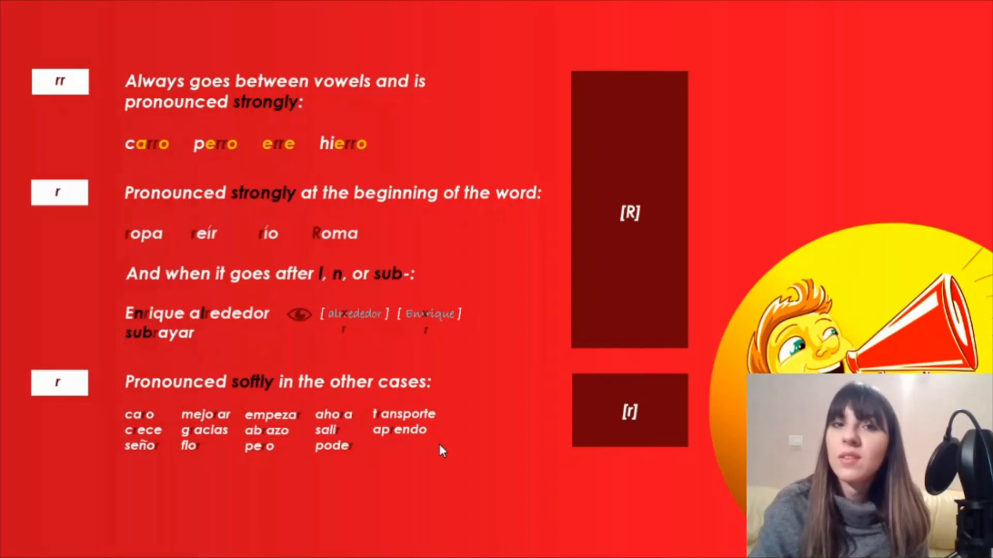